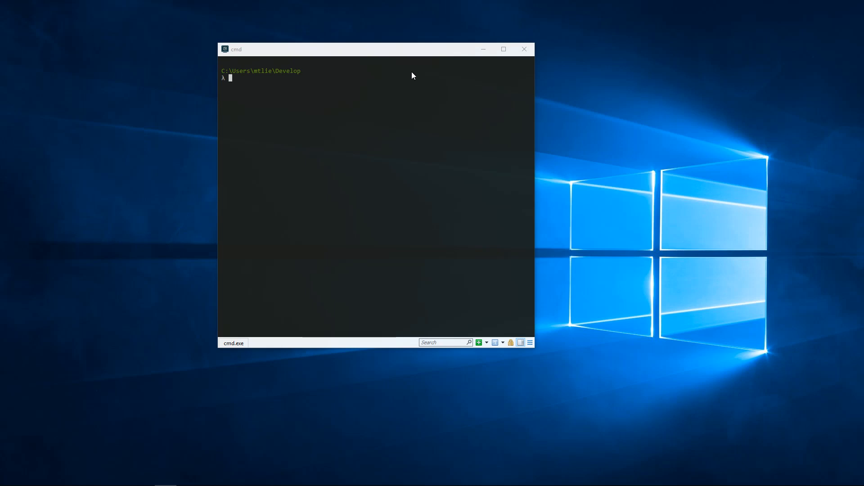
{"action": "mouse_move", "coordinate": [392, 53]}
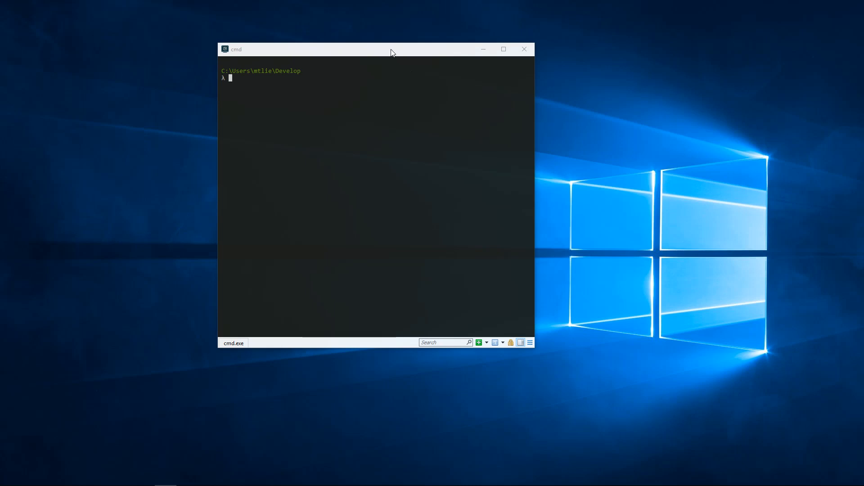
{"action": "mouse_move", "coordinate": [441, 327]}
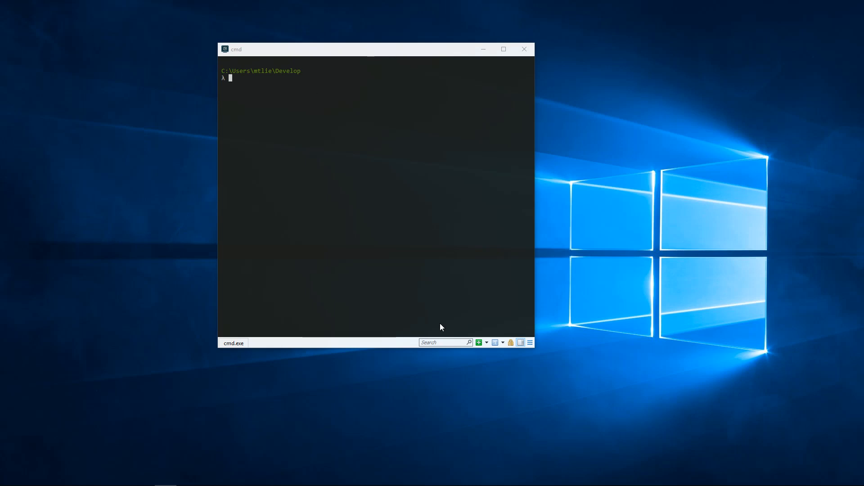
{"action": "mouse_move", "coordinate": [392, 348]}
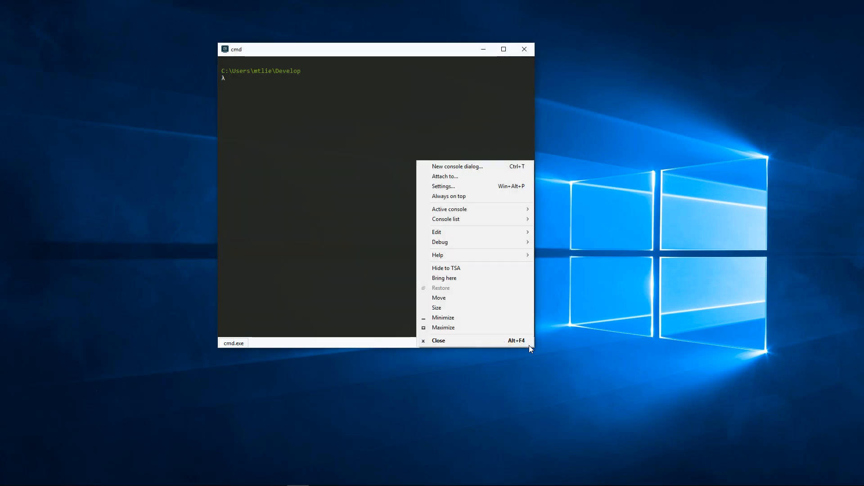
{"action": "mouse_move", "coordinate": [451, 347]}
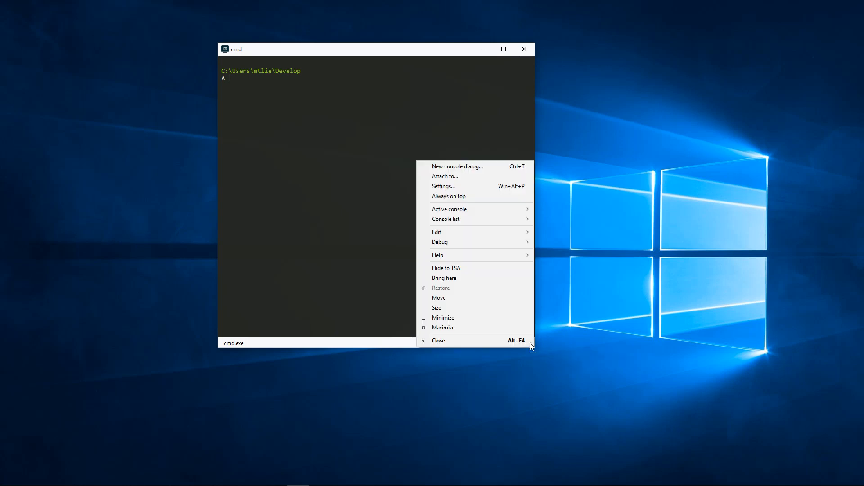
{"action": "mouse_move", "coordinate": [443, 186]}
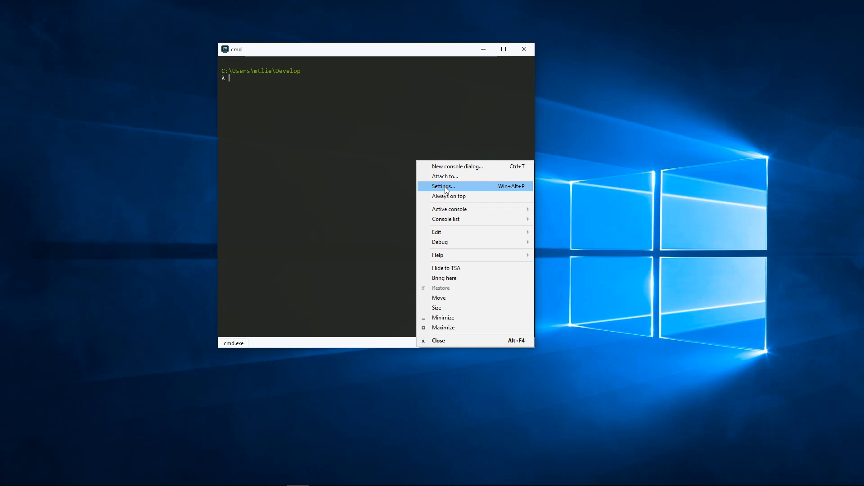
- Confirm the cmd::Cmder startup task and Monokai colour scheme on the General page and save settings
{"action": "left_click", "coordinate": [443, 186]}
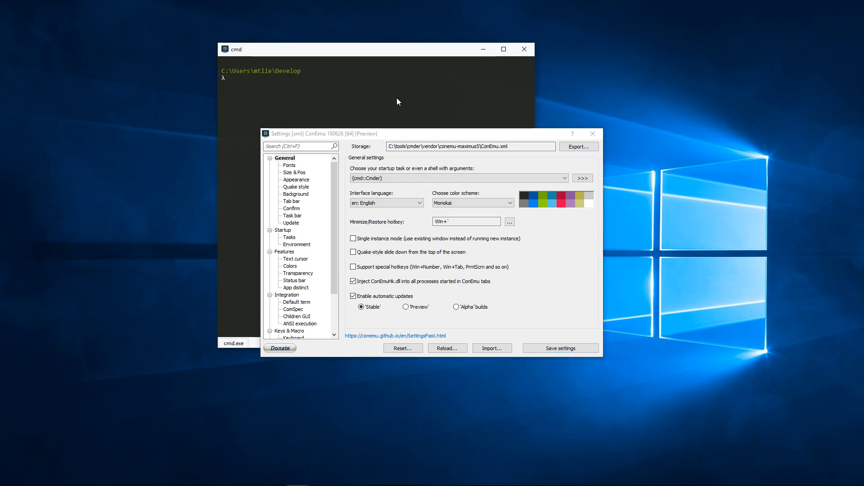
{"action": "left_click", "coordinate": [523, 49]}
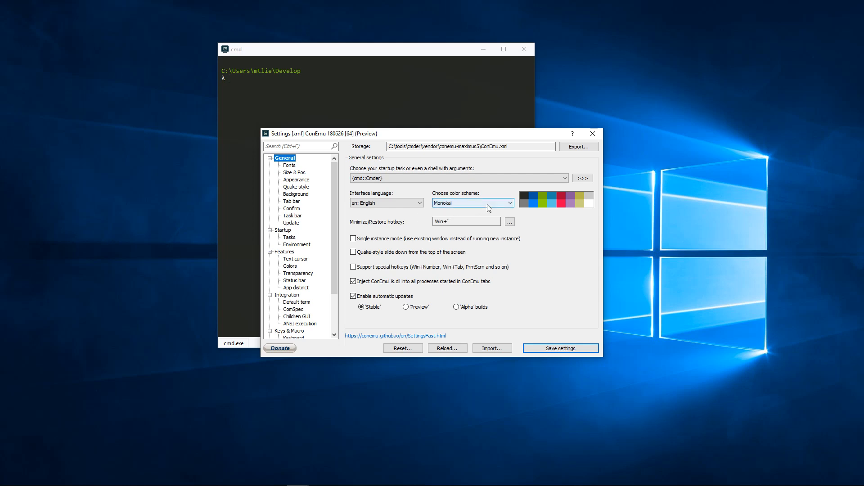
{"action": "left_click", "coordinate": [509, 203]}
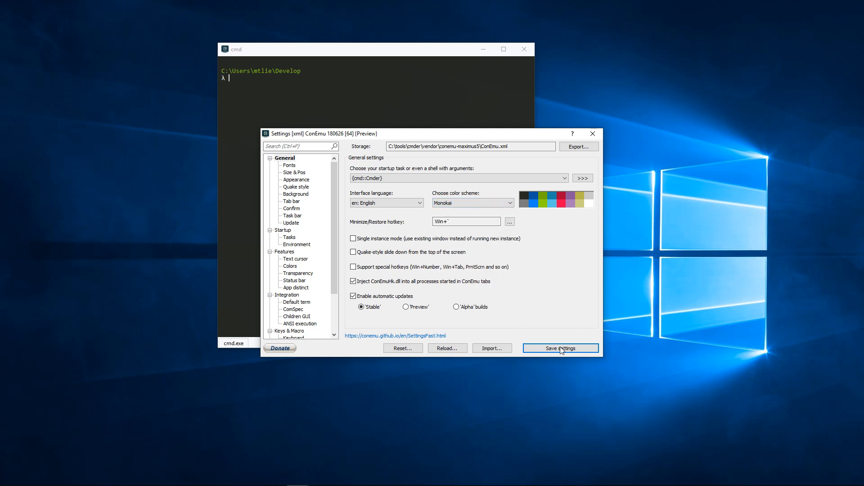
{"action": "mouse_move", "coordinate": [561, 351]}
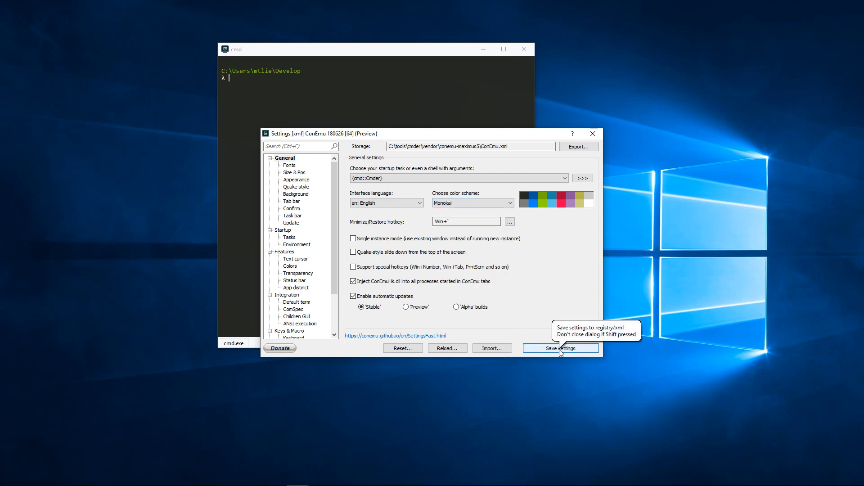
{"action": "left_click", "coordinate": [559, 347]}
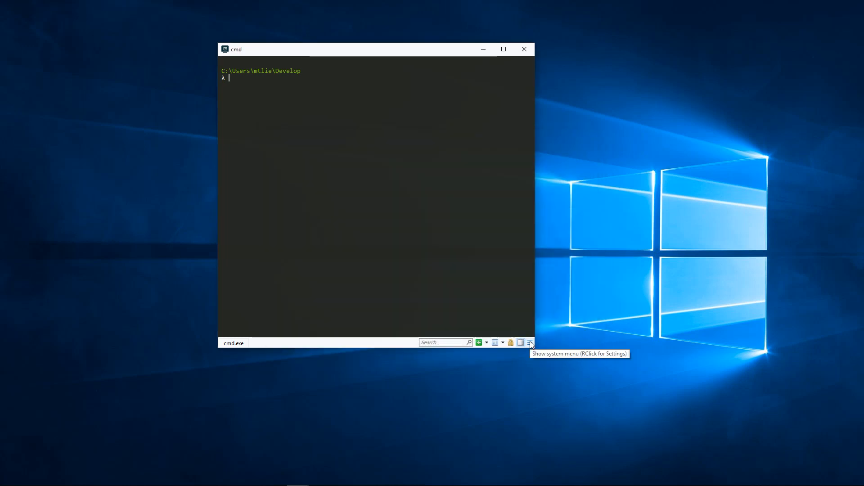
- Reopen Settings via the system menu and show the cmd::Cmder task under Startup > Tasks
{"action": "left_click", "coordinate": [529, 342]}
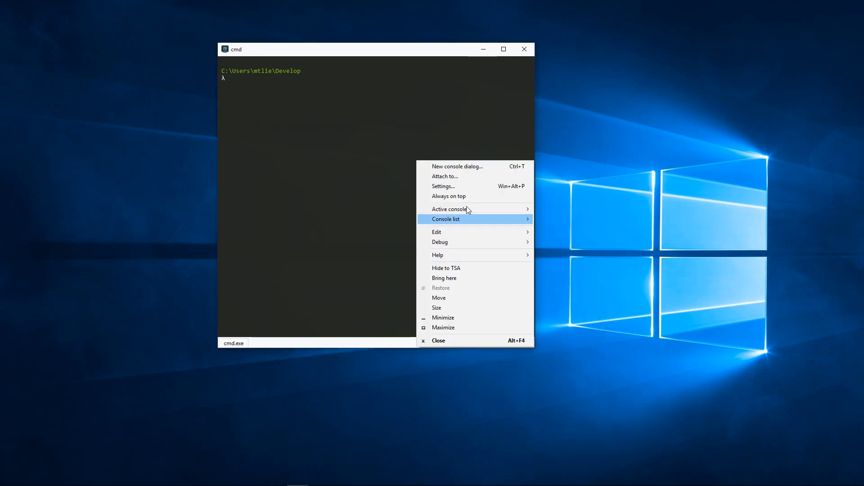
{"action": "mouse_move", "coordinate": [457, 190]}
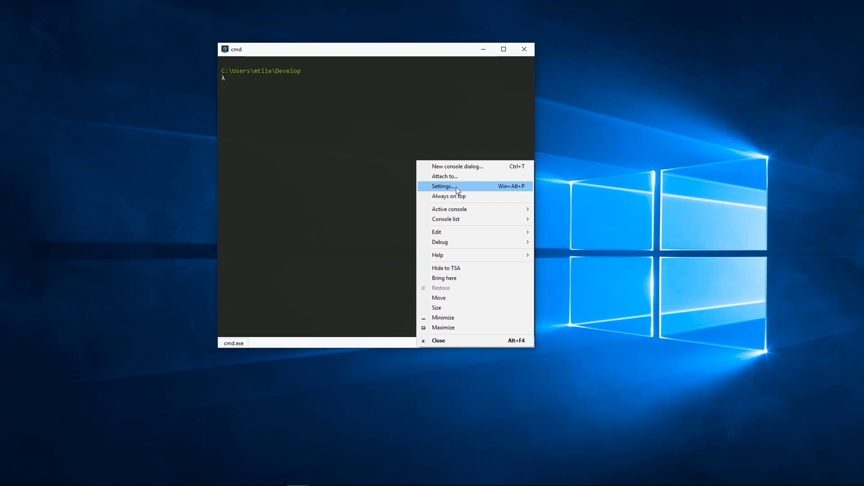
{"action": "left_click", "coordinate": [443, 186]}
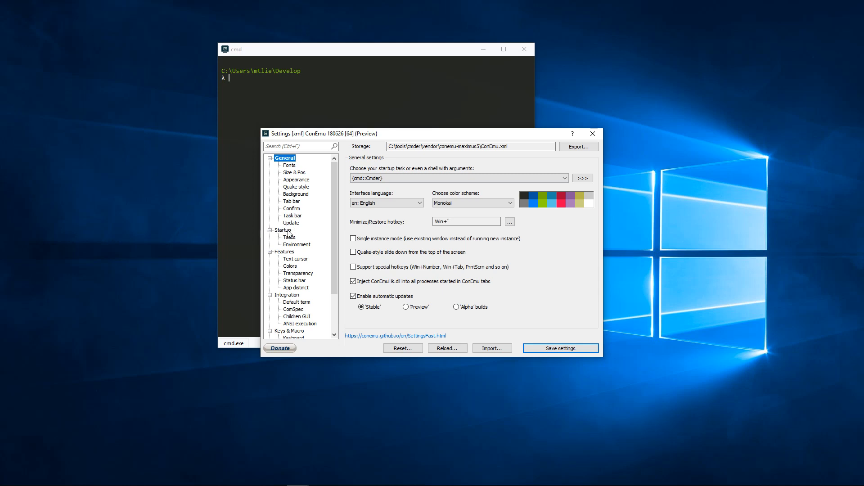
{"action": "left_click", "coordinate": [291, 237]}
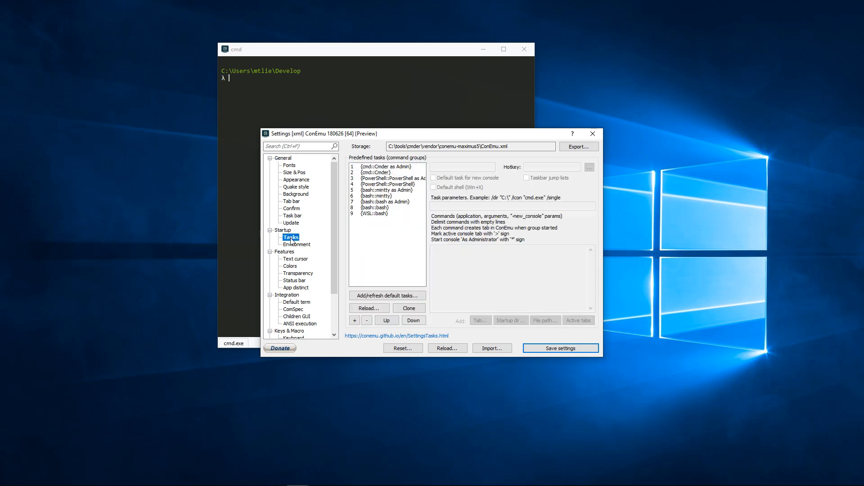
{"action": "mouse_move", "coordinate": [392, 176]}
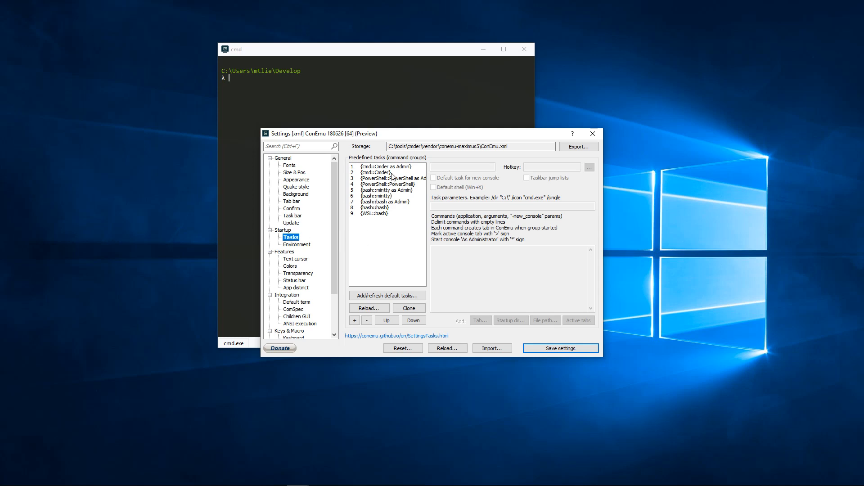
{"action": "mouse_move", "coordinate": [380, 177]}
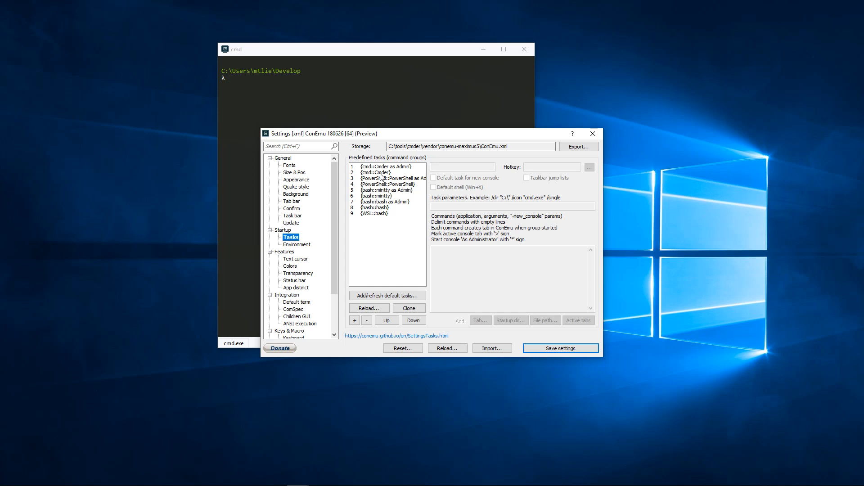
{"action": "left_click", "coordinate": [376, 172]}
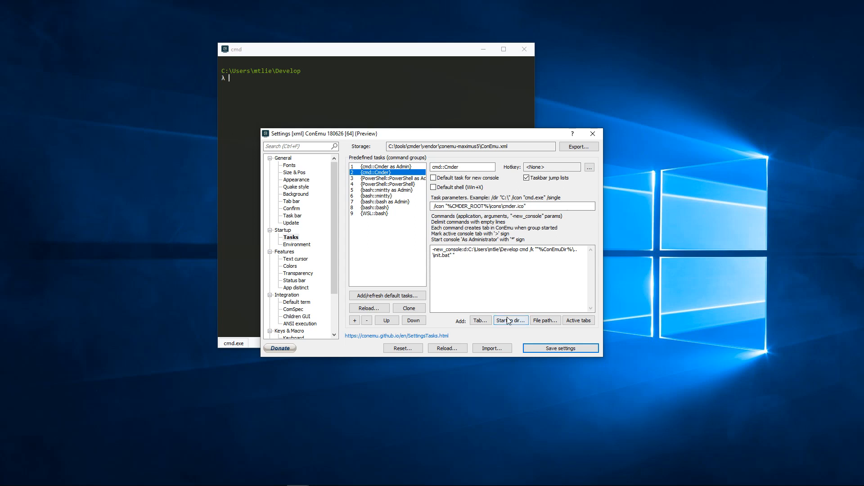
{"action": "left_click", "coordinate": [510, 320]}
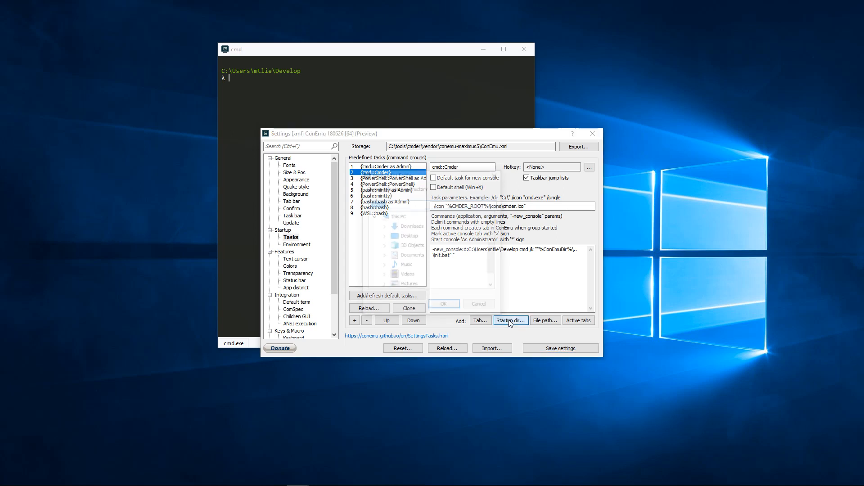
{"action": "left_click", "coordinate": [509, 321]}
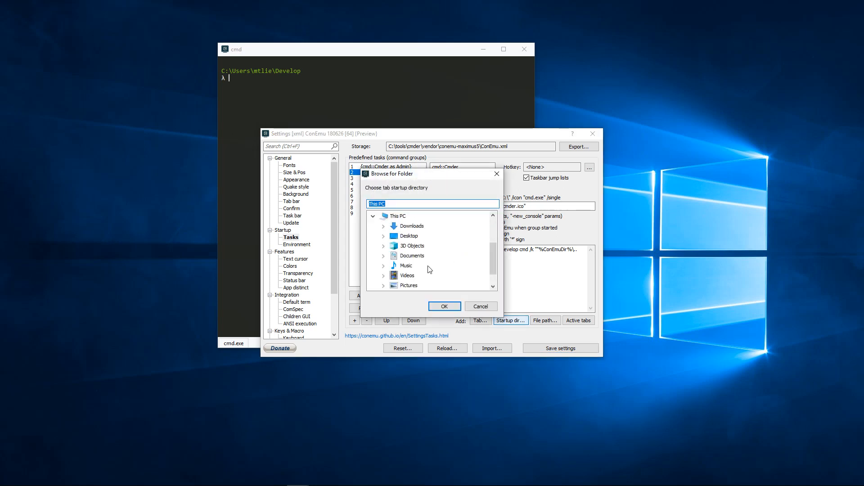
{"action": "scroll", "scroll_direction": "down", "scroll_amount": 3}
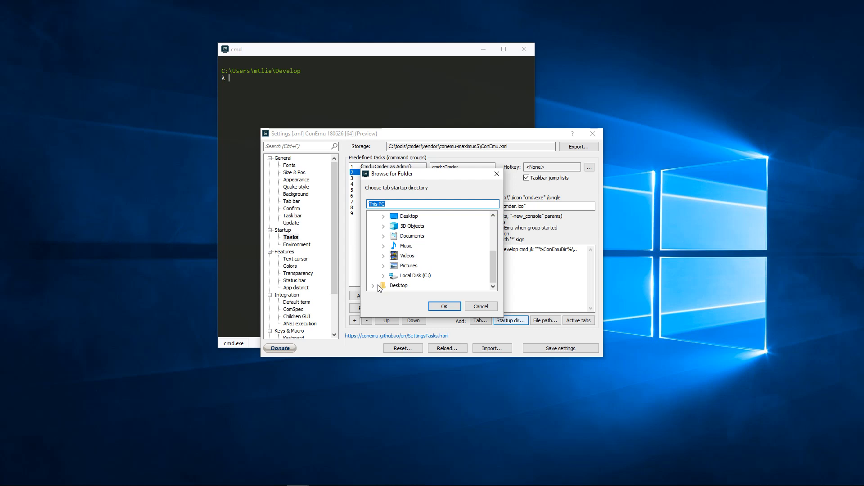
{"action": "left_click", "coordinate": [383, 286]}
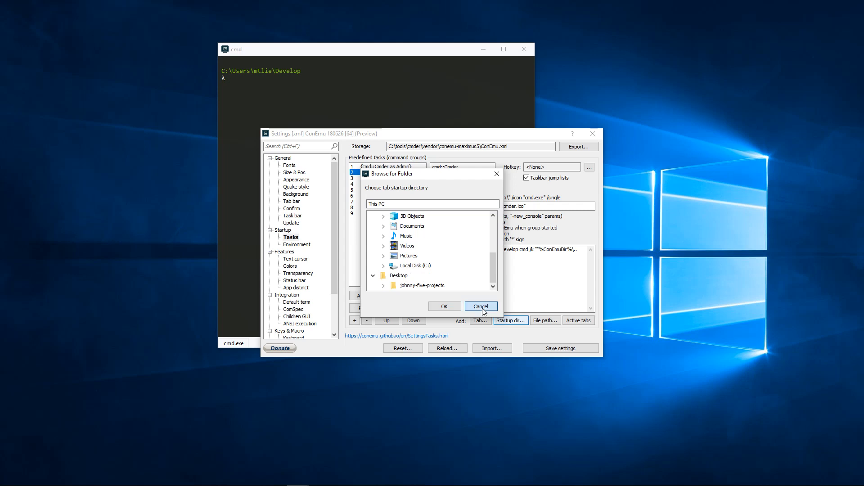
{"action": "left_click", "coordinate": [480, 306]}
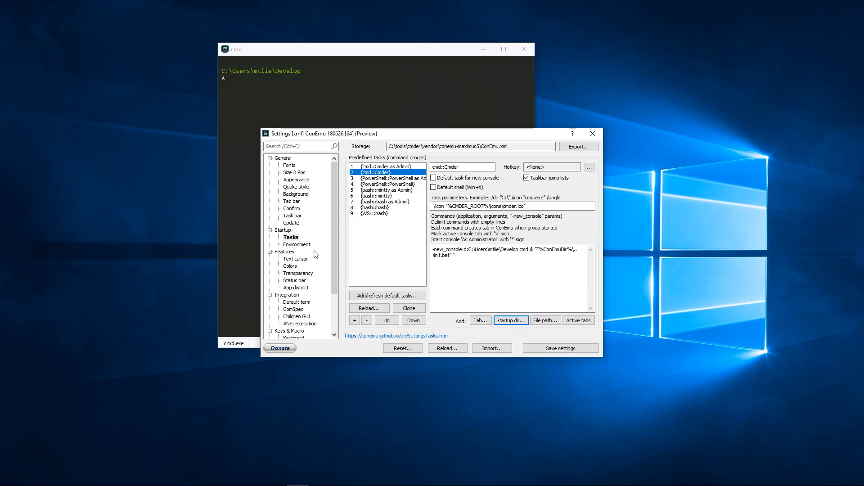
{"action": "left_click", "coordinate": [290, 236]}
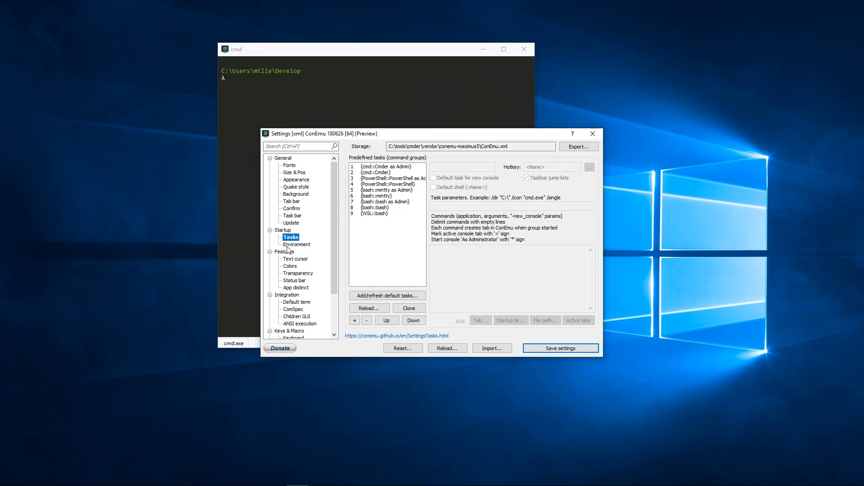
- Enter alias hi=echo 'hello' in the Environment commands, erase it, and close settings unsaved
{"action": "left_click", "coordinate": [299, 244]}
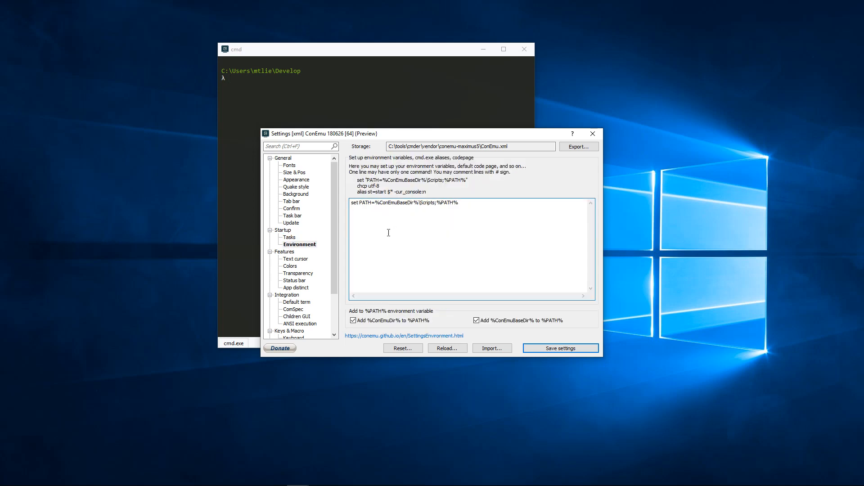
{"action": "type", "text": "alis"}
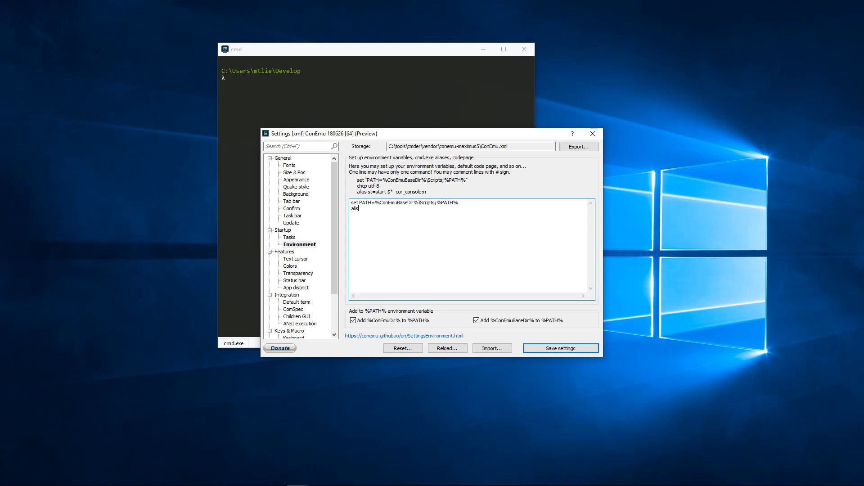
{"action": "type", "text": "a"}
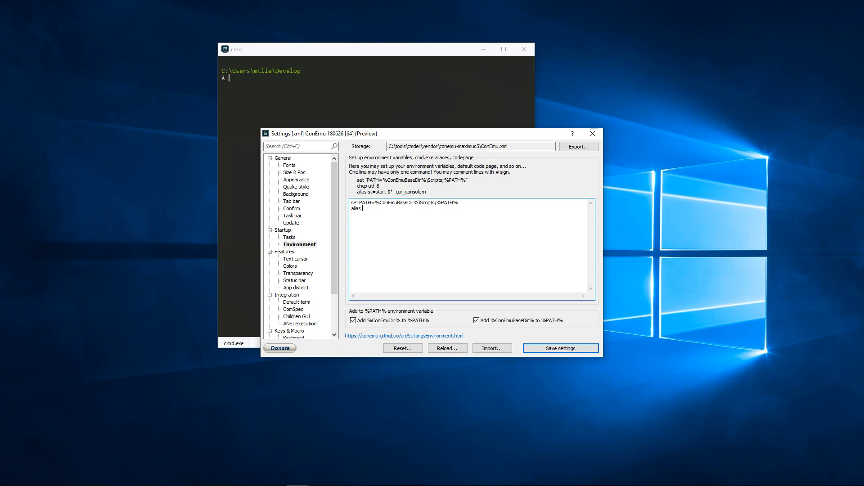
{"action": "type", "text": "hi="}
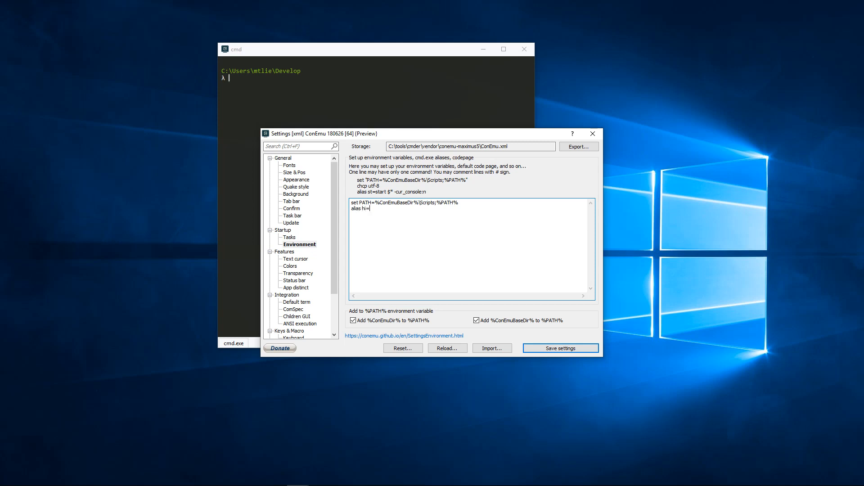
{"action": "type", "text": "echo"}
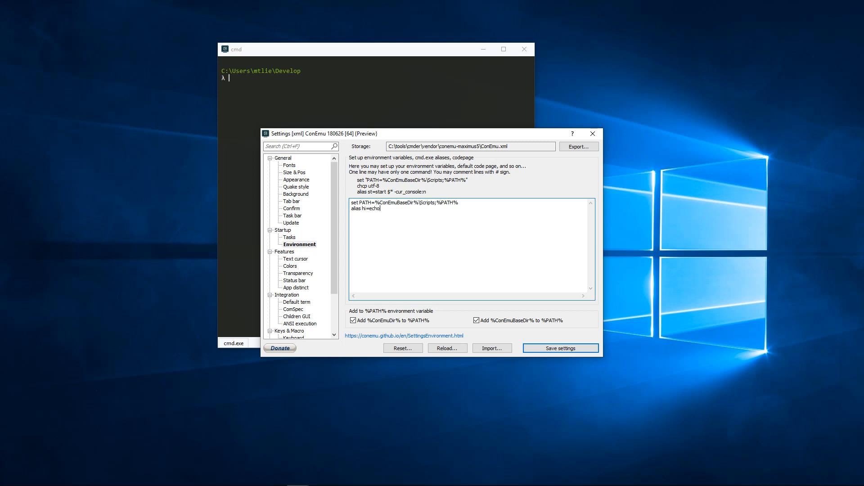
{"action": "type", "text": "'e"}
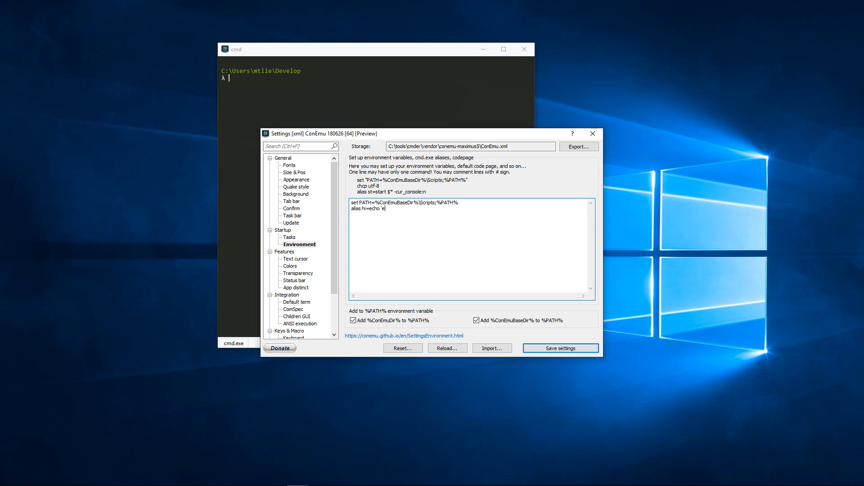
{"action": "type", "text": "llo'"}
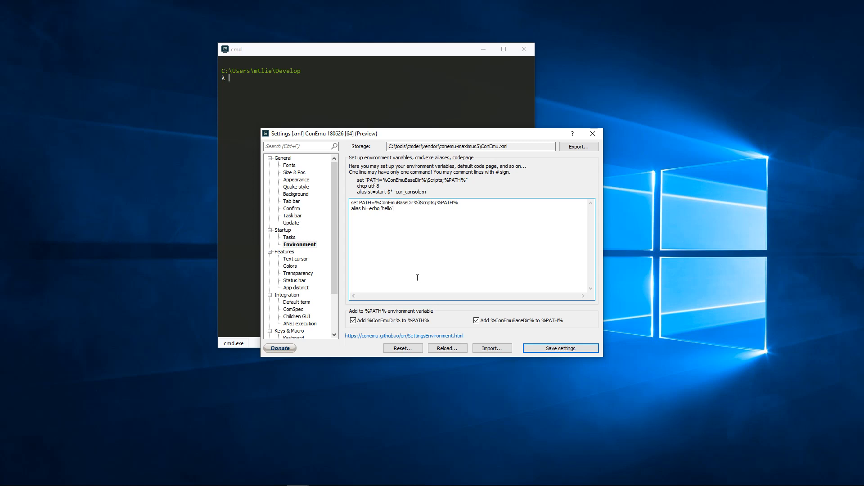
{"action": "key", "text": "BackSpace"}
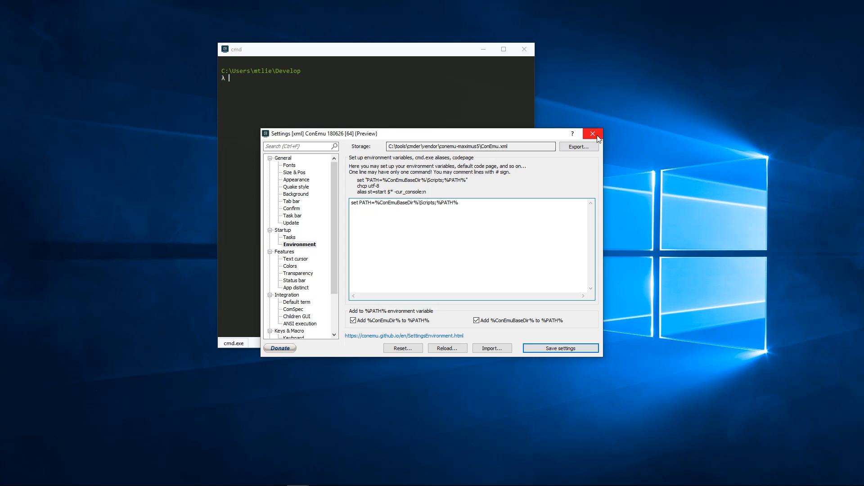
{"action": "left_click", "coordinate": [593, 134]}
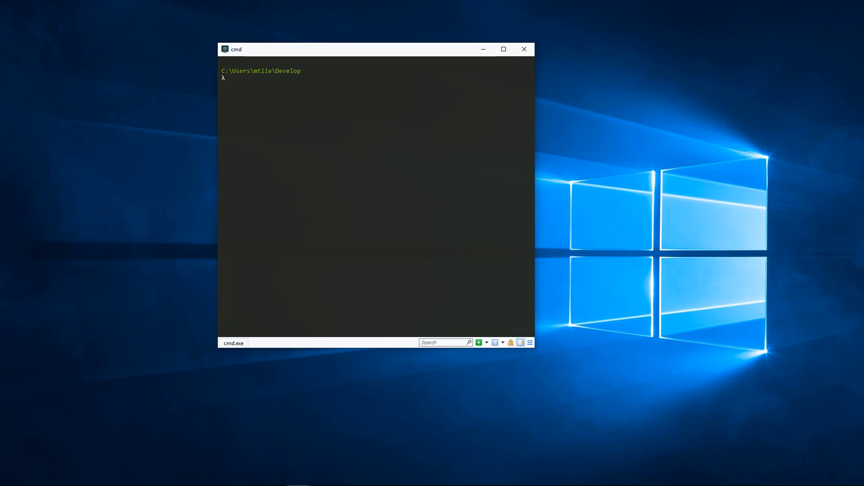
{"action": "mouse_move", "coordinate": [333, 198]}
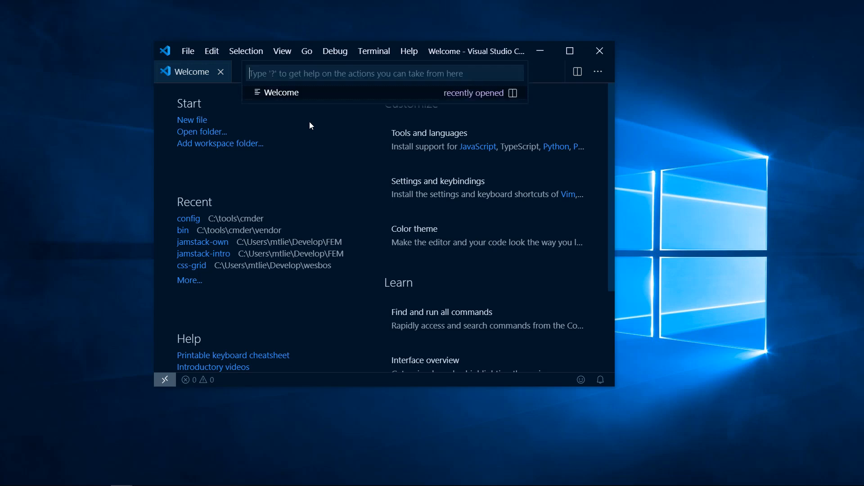
- Use the Command Palette with 'setting' to run Preferences: Open Settings (JSON)
{"action": "type", "text": ">"}
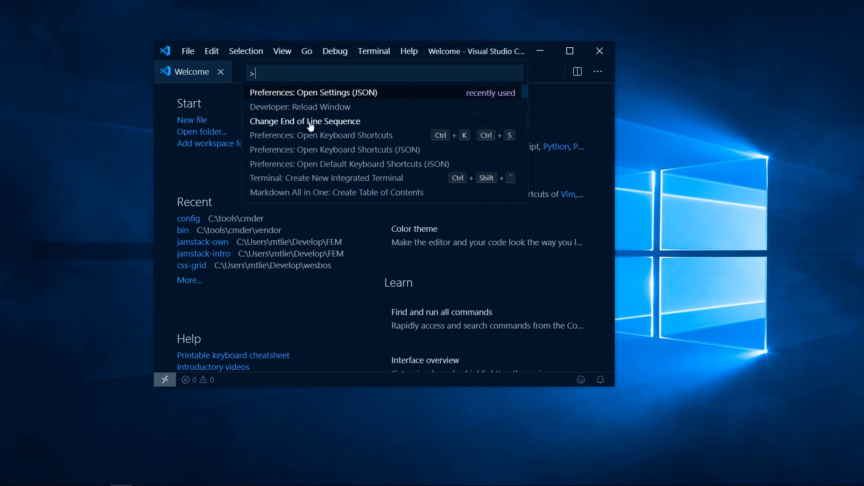
{"action": "mouse_move", "coordinate": [342, 109]}
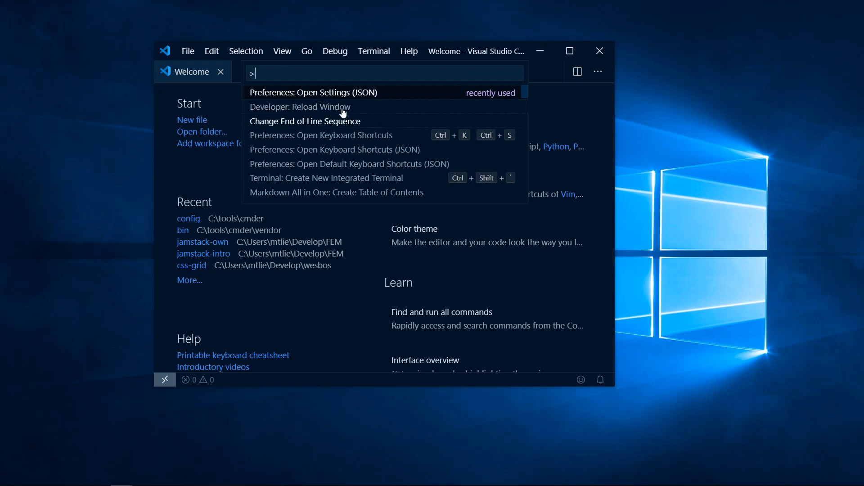
{"action": "mouse_move", "coordinate": [346, 97]}
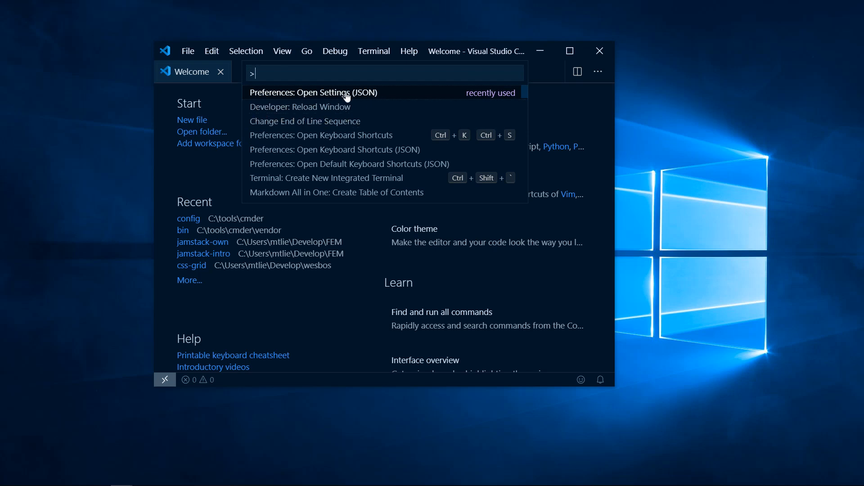
{"action": "type", "text": "setting"}
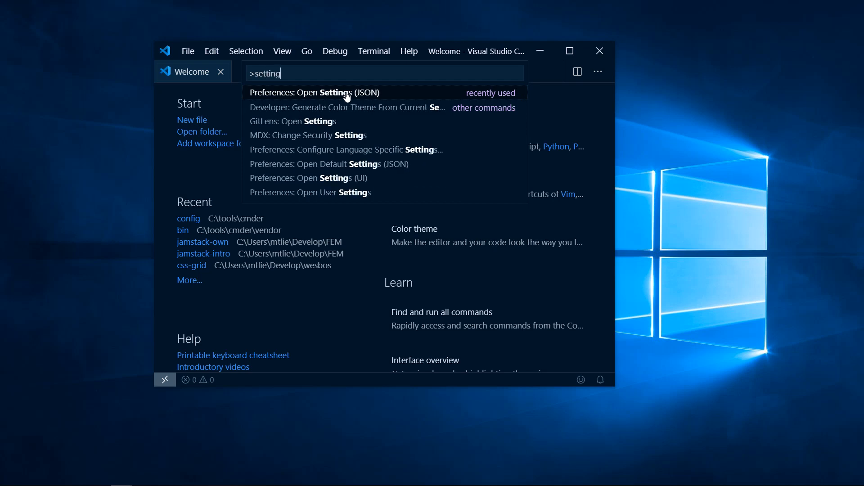
{"action": "mouse_move", "coordinate": [311, 87]}
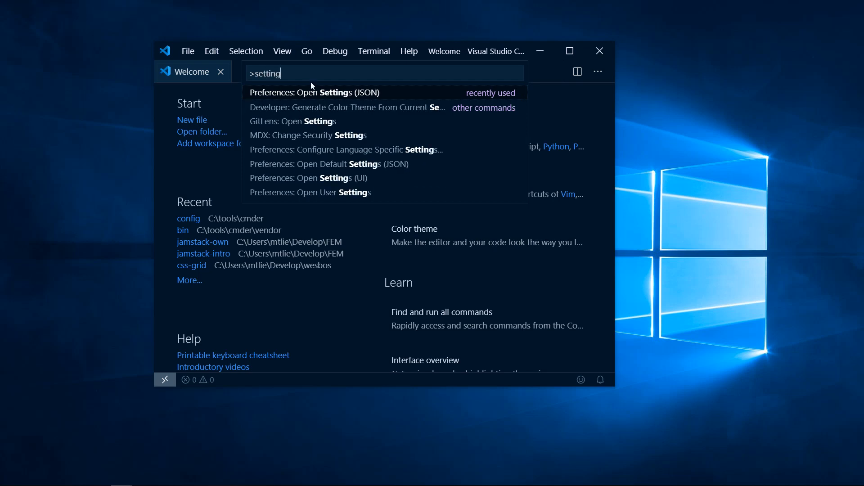
{"action": "mouse_move", "coordinate": [339, 93]}
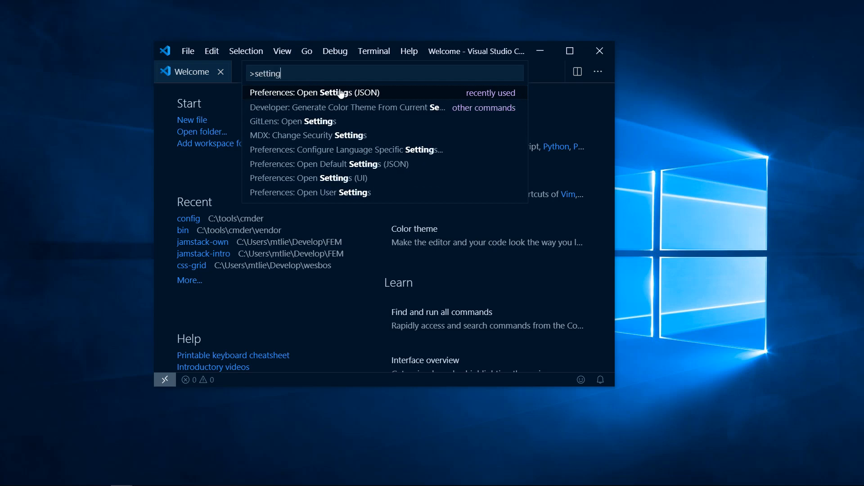
{"action": "left_click", "coordinate": [313, 92]}
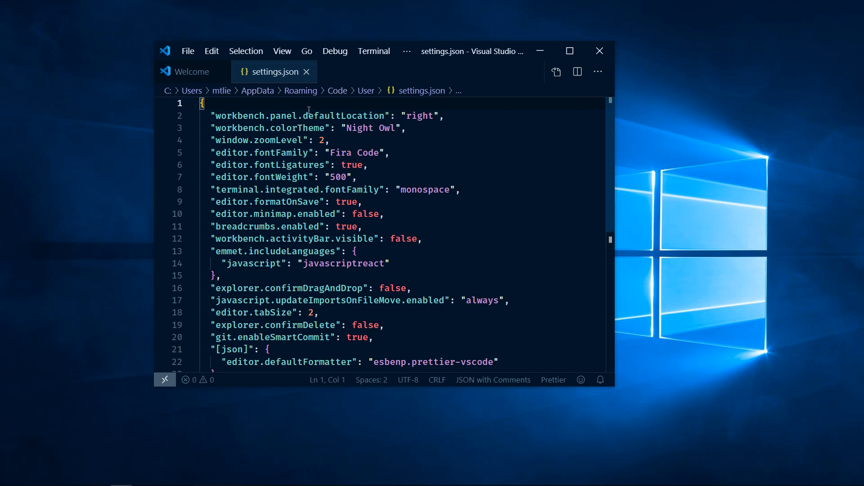
- Paste terminal.integrated shell cmd.exe, env CMDER_ROOT and shellArgs vscode_init.cmd entries after the brace and save
{"action": "left_click", "coordinate": [234, 102]}
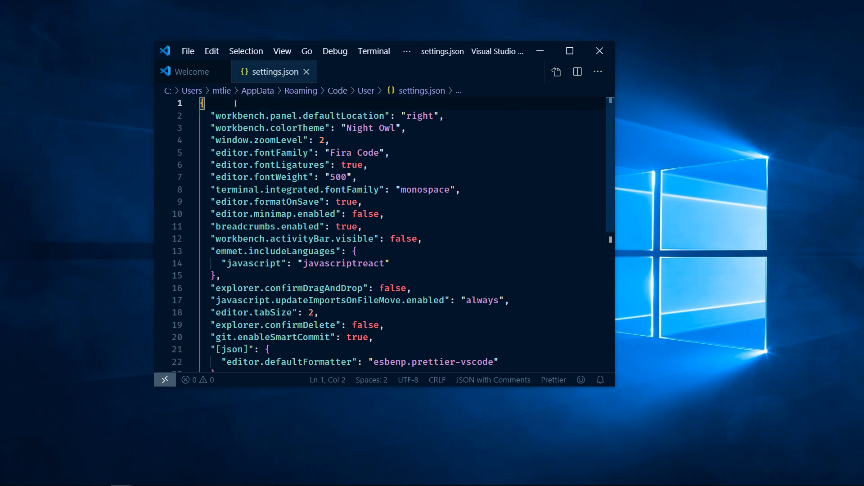
{"action": "key", "text": "Enter"}
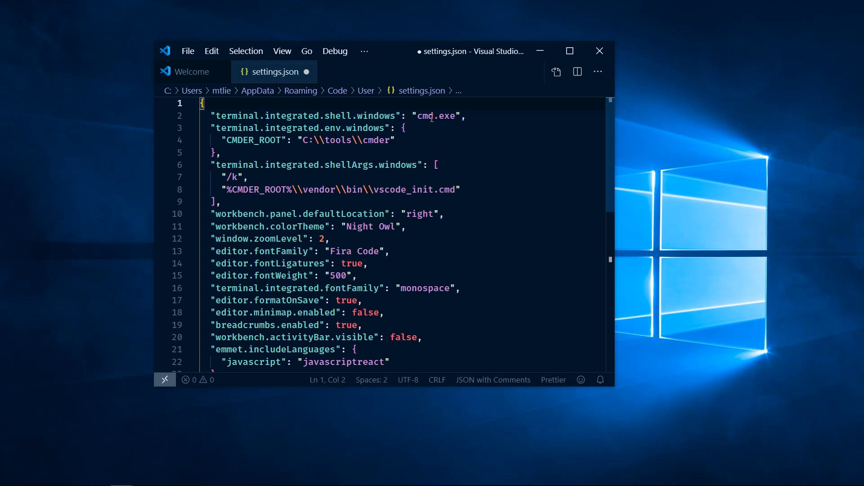
{"action": "double_click", "coordinate": [436, 116]}
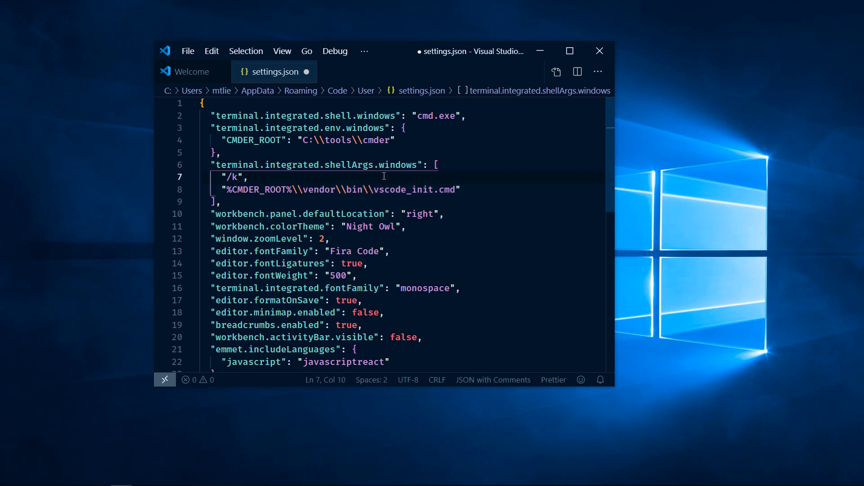
{"action": "key", "text": "ctrl+s"}
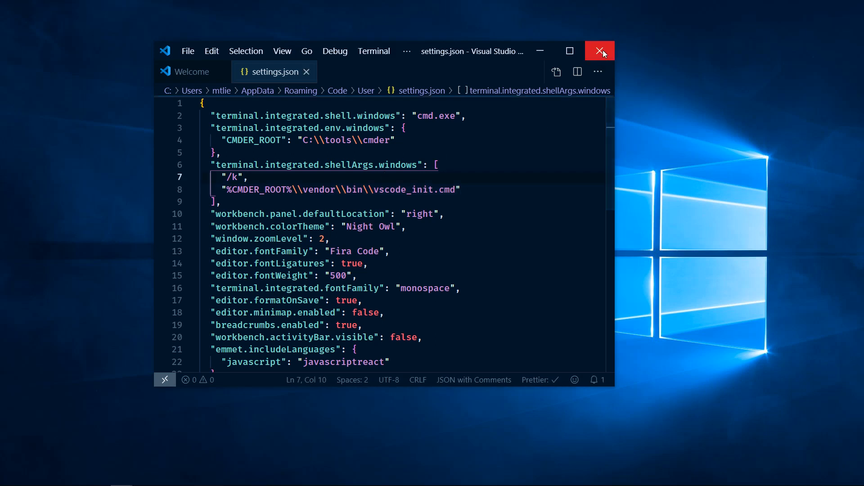
- Close and relaunch VS Code, then open an integrated terminal showing the Cmder lambda prompt
{"action": "left_click", "coordinate": [599, 51]}
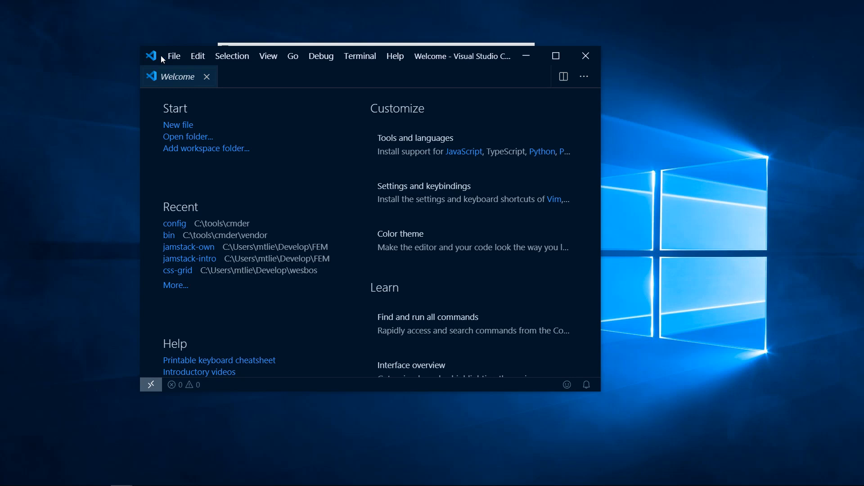
{"action": "left_click", "coordinate": [359, 56]}
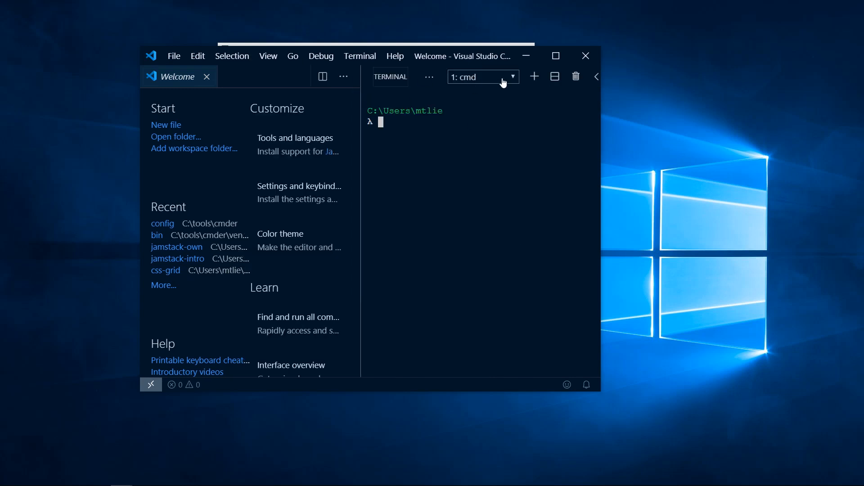